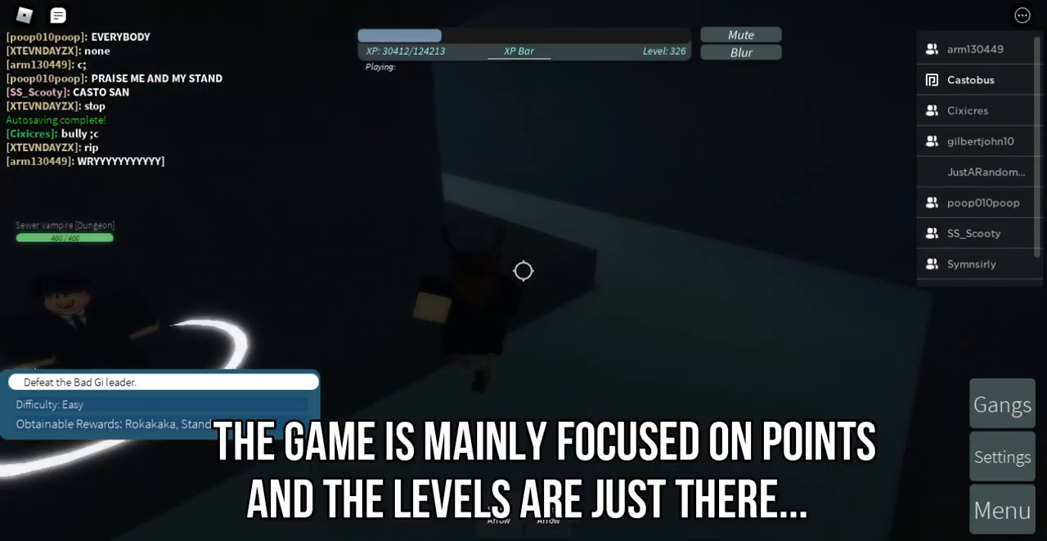
Turn in the dungeon vampire quest to Zeppeli for 6000 cash and 6000 XP.
left_click(741, 51)
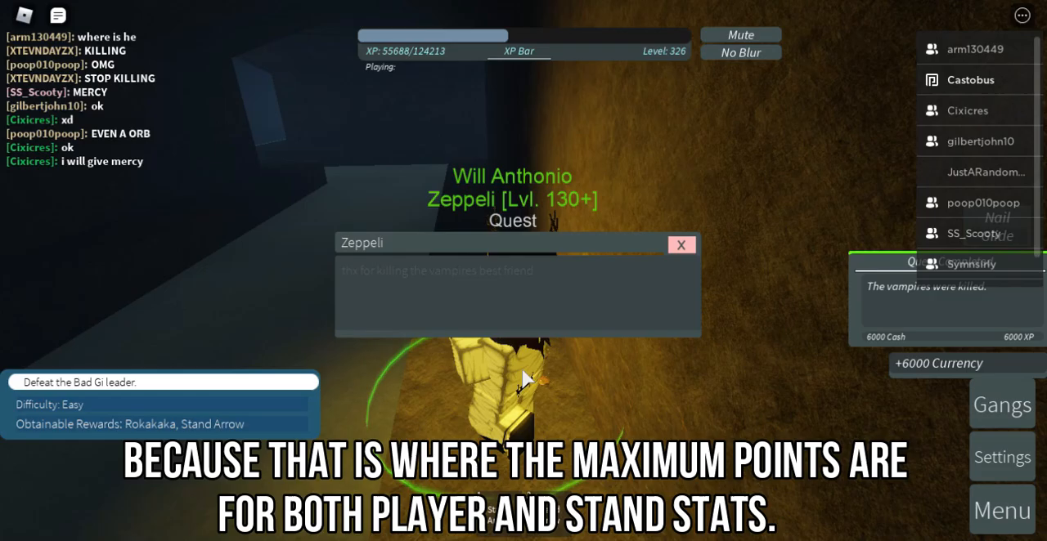
Read Zeppeli's request to keep killing vampires, then dismiss his dialogue.
left_click(681, 245)
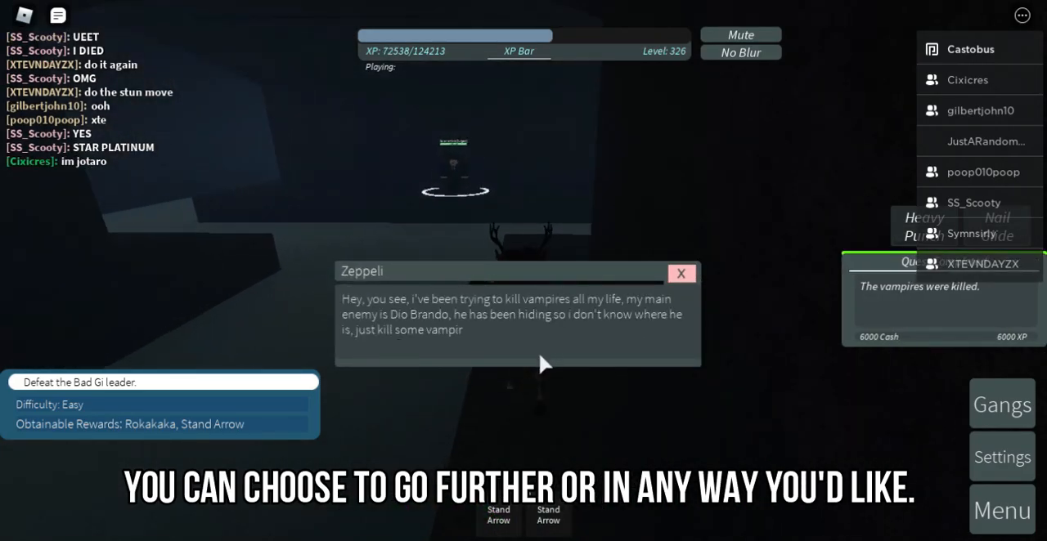
left_click(681, 272)
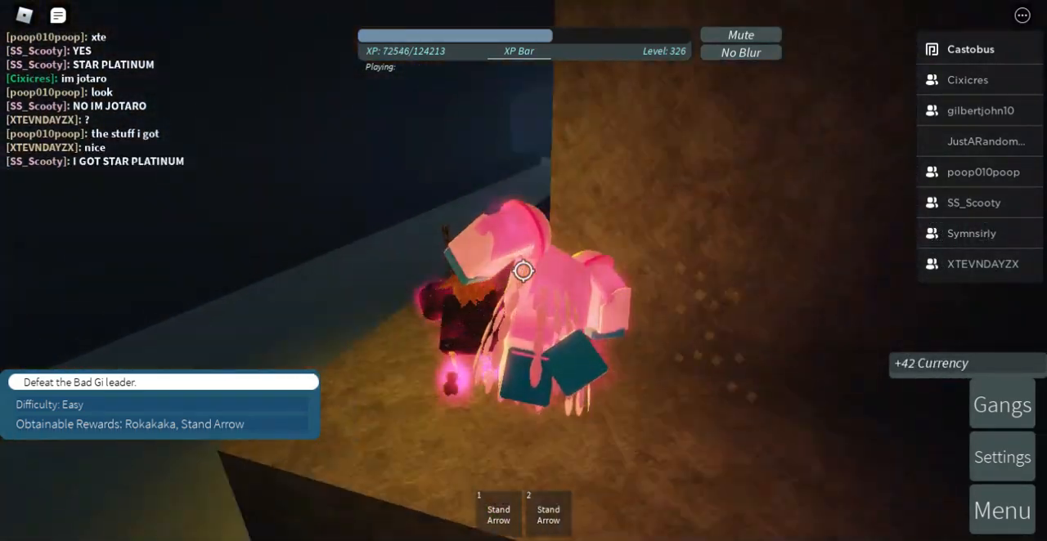